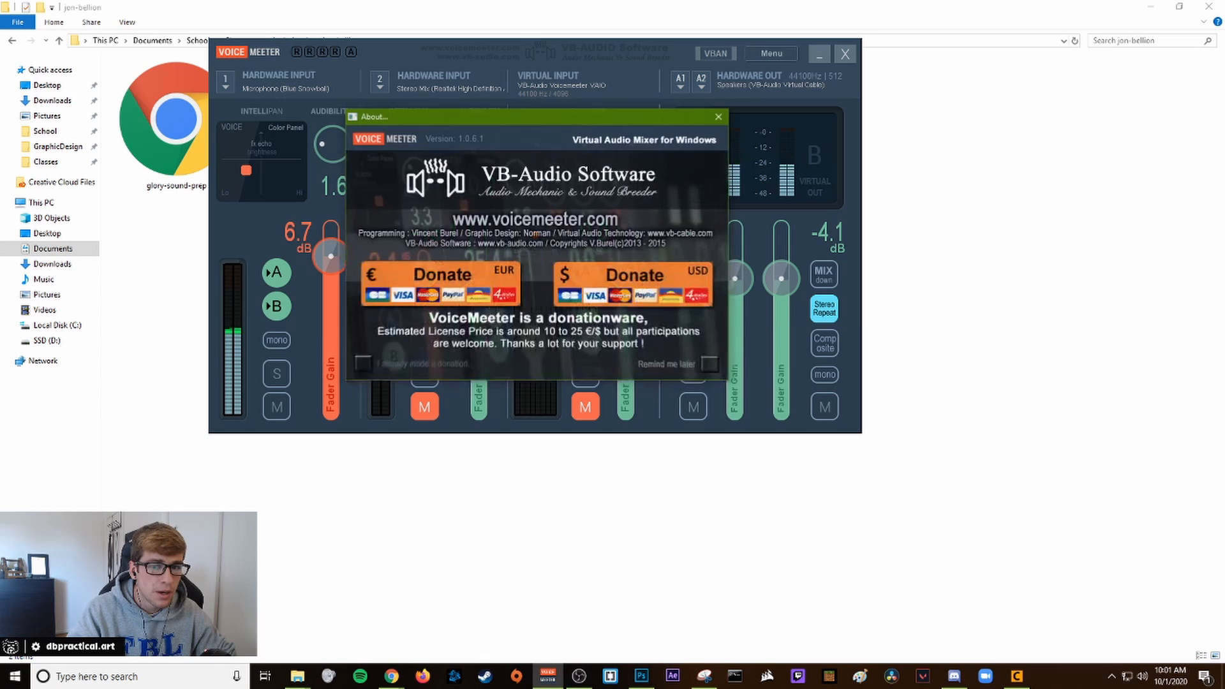
# Dismiss the VoiceMeeter donation notice and minimize the mixer to reveal the jon-bellion folder
pyautogui.click(717, 116)
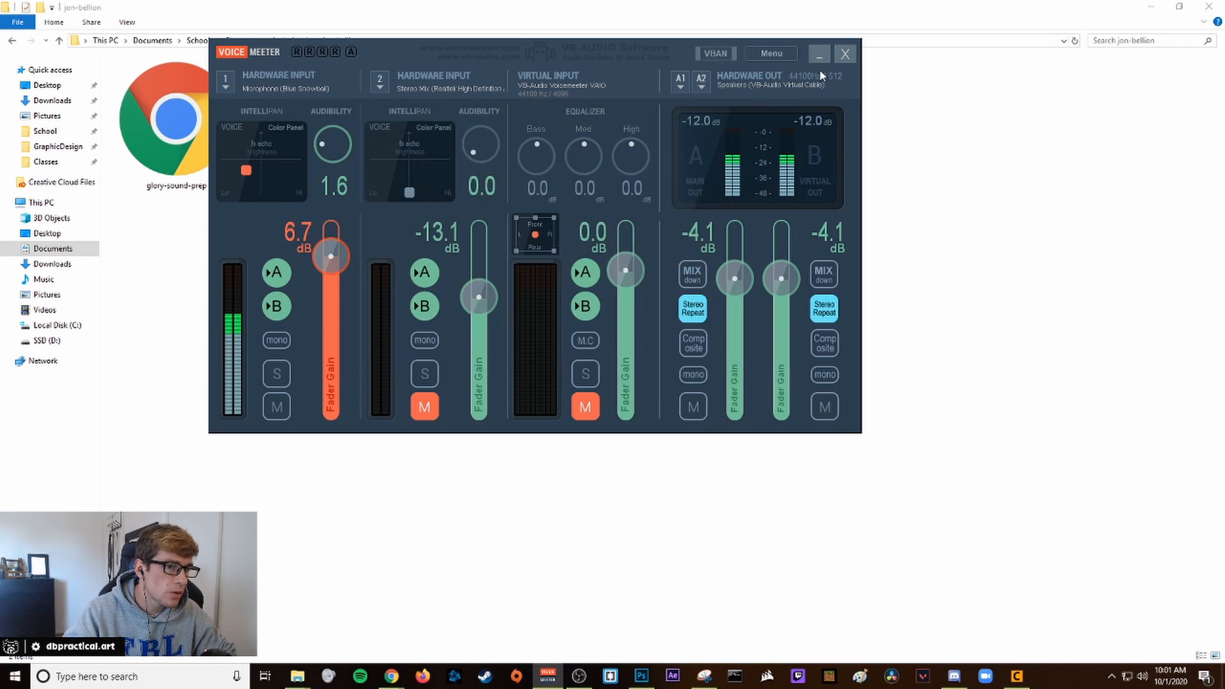
pyautogui.click(819, 54)
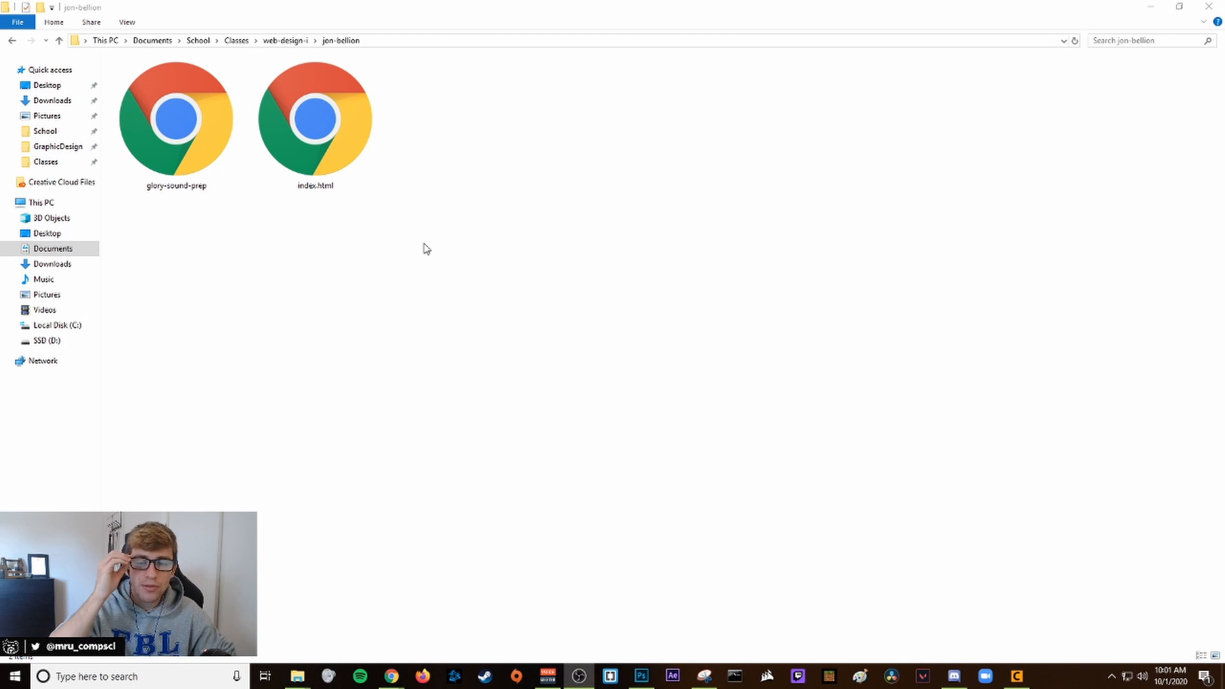
# Rename index.html in the jon-bellion folder to stupid-deep via the context menu
pyautogui.click(315, 117)
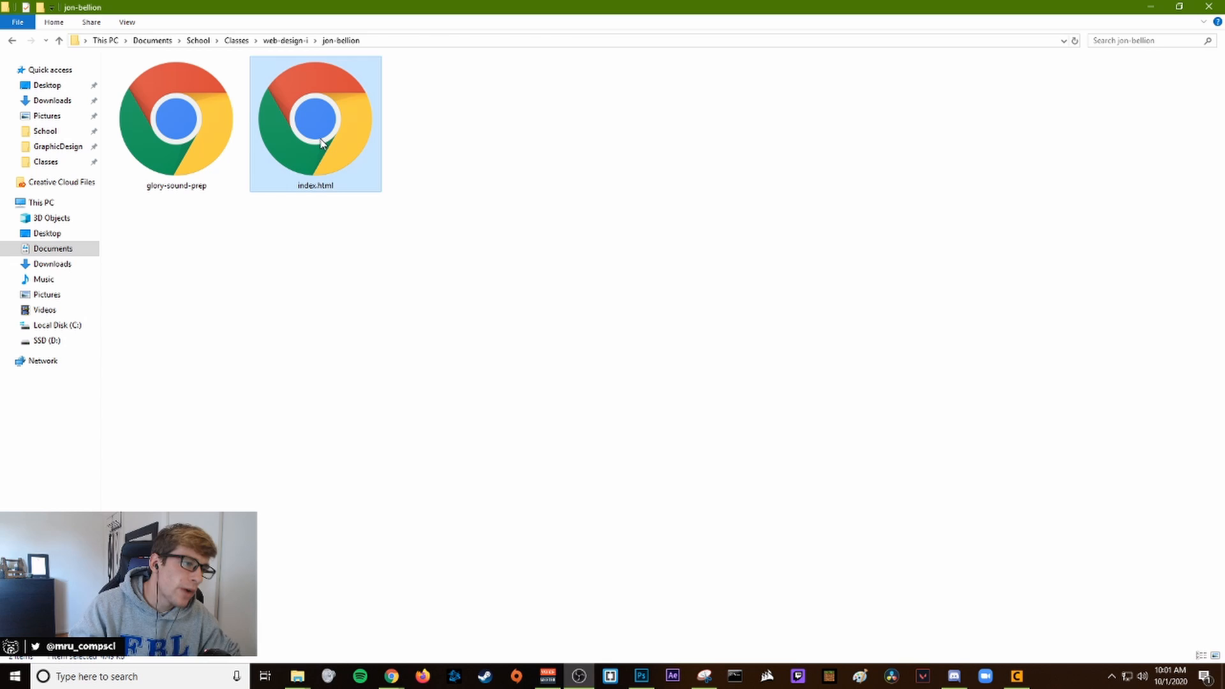
pyautogui.rightClick(321, 140)
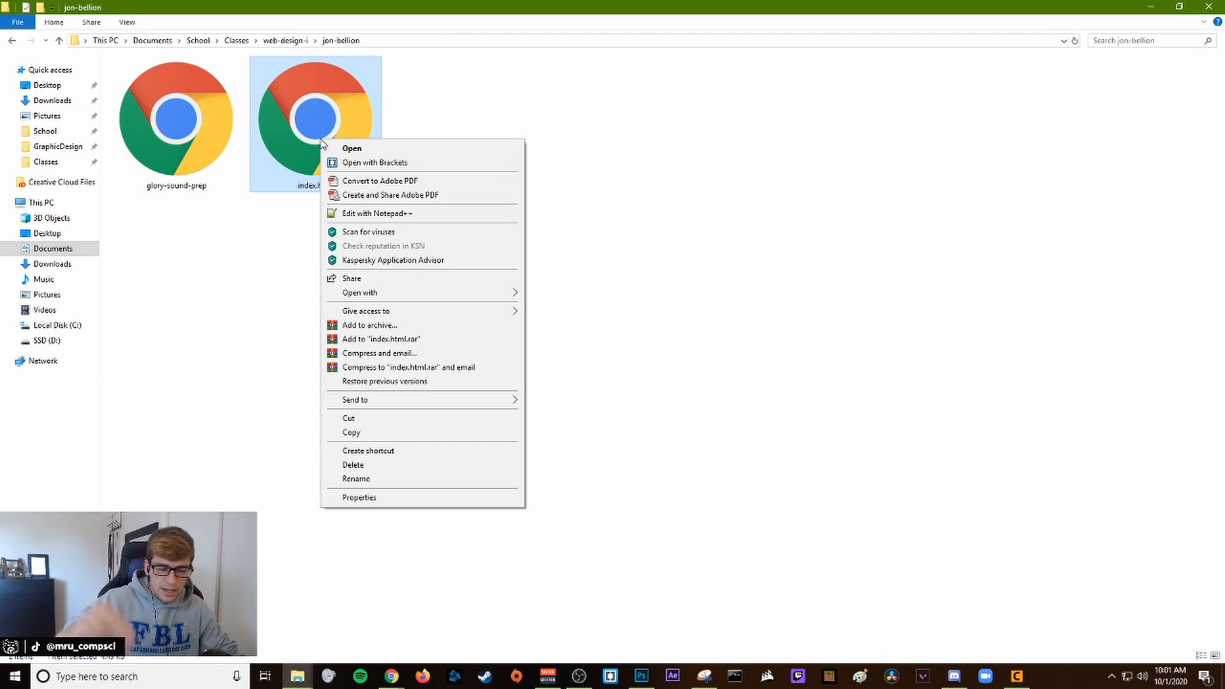
pyautogui.click(356, 479)
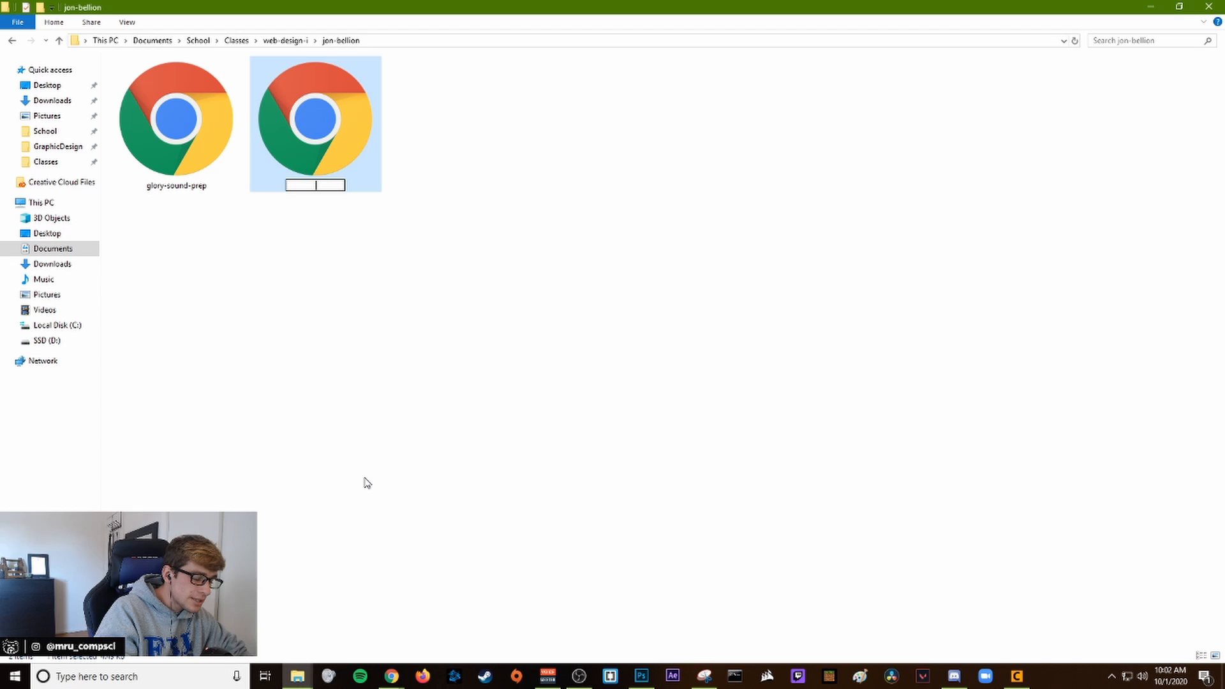
pyautogui.write('stupid-deep')
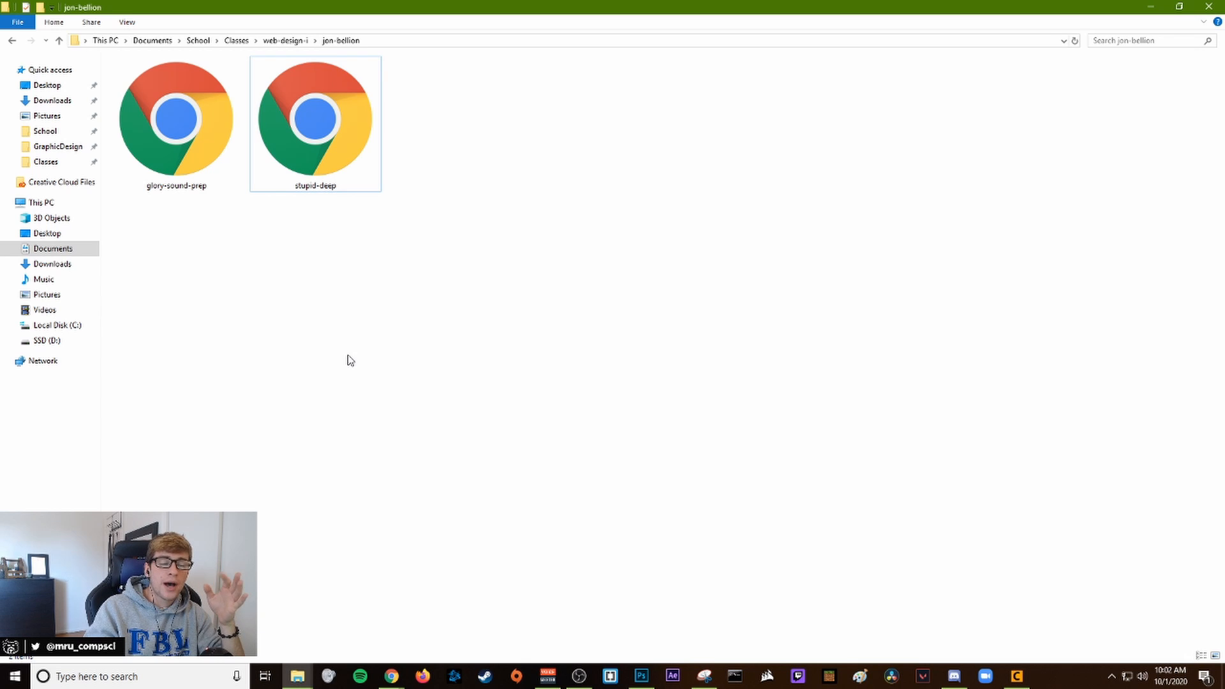
pyautogui.moveTo(260, 203)
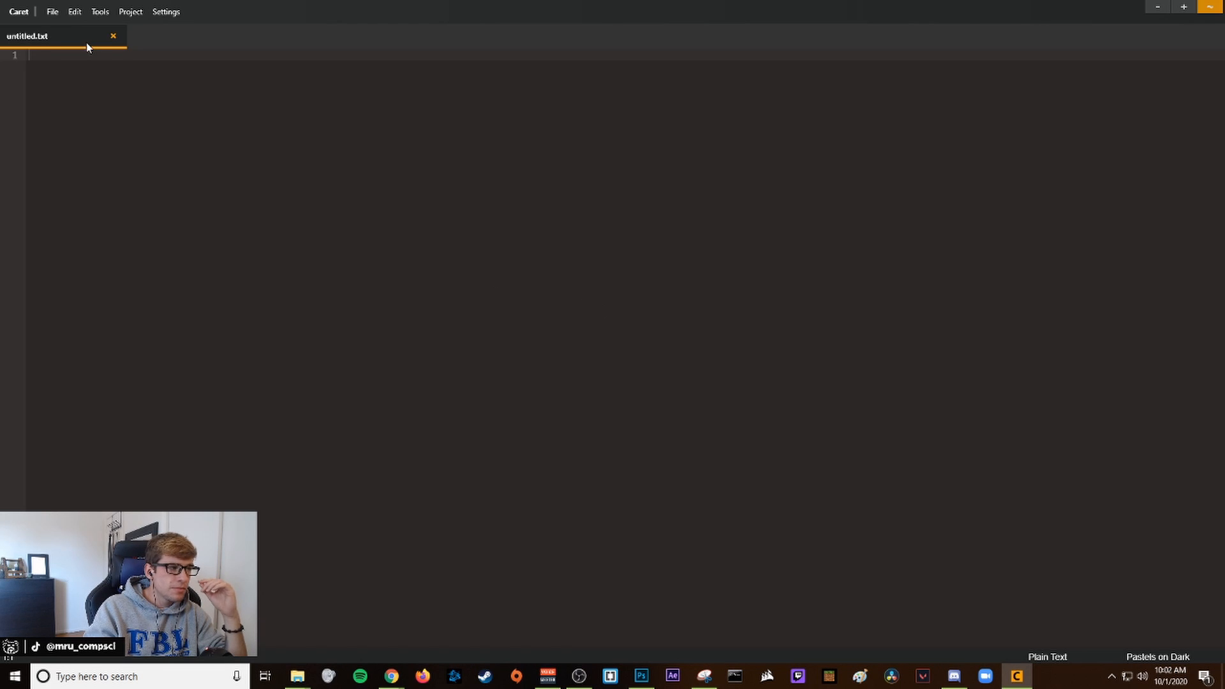
# Create a new blank file and save it as index.html in the jon-bellion folder
pyautogui.click(53, 11)
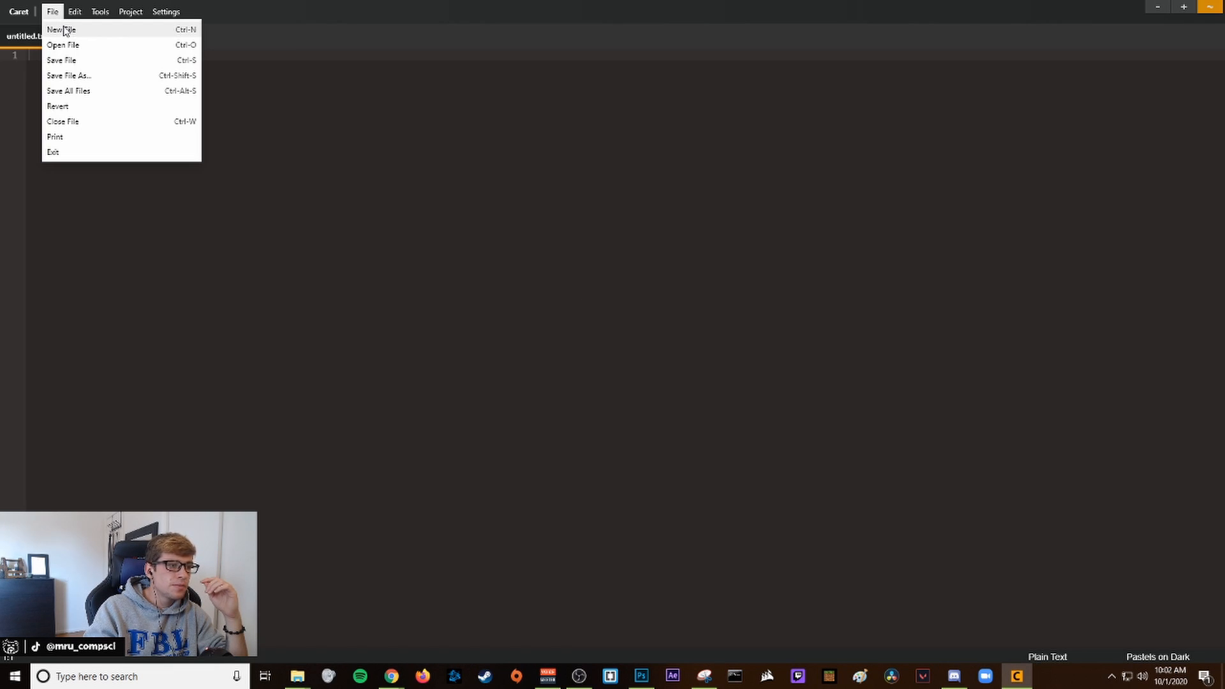
pyautogui.click(62, 30)
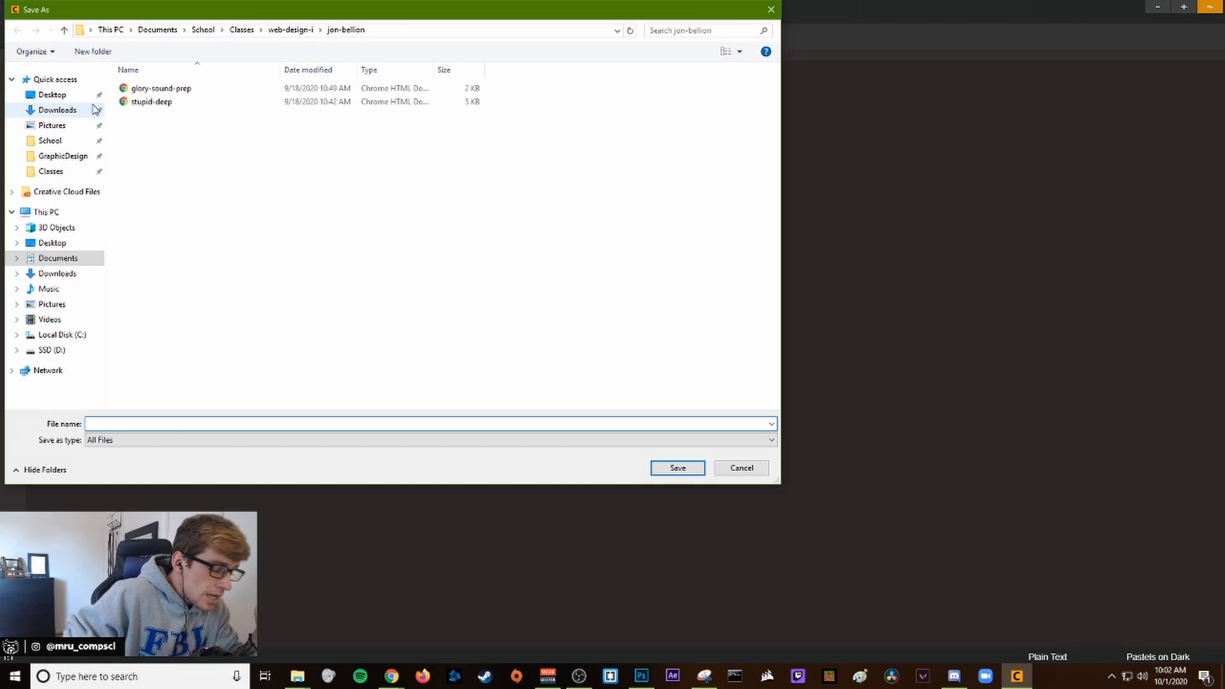
pyautogui.write('index.html')
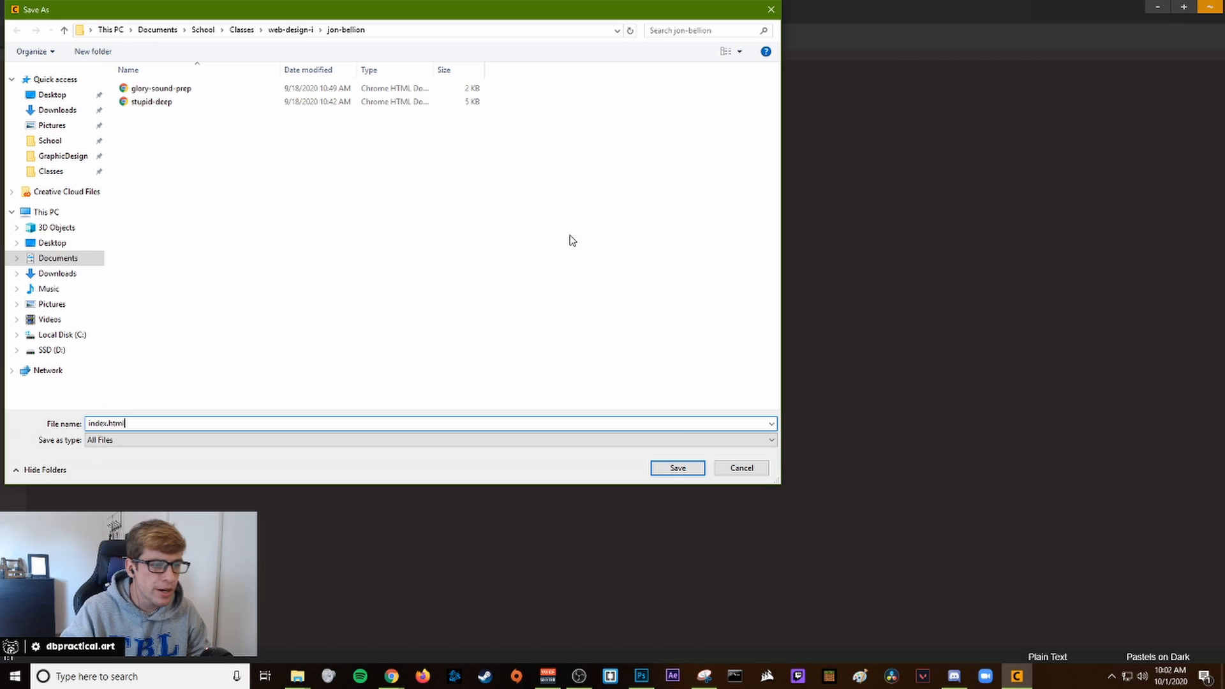
pyautogui.click(676, 467)
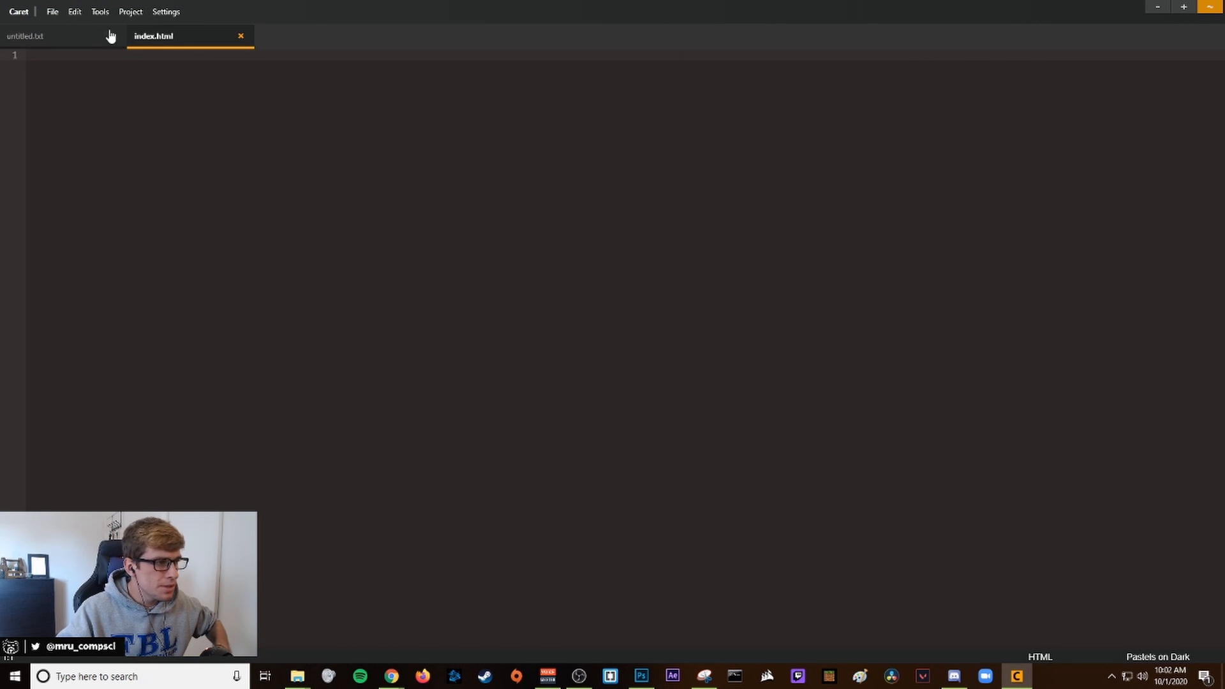
# Open glory-sound-prep and stupid-deep together as new tabs beside index.html
pyautogui.click(53, 11)
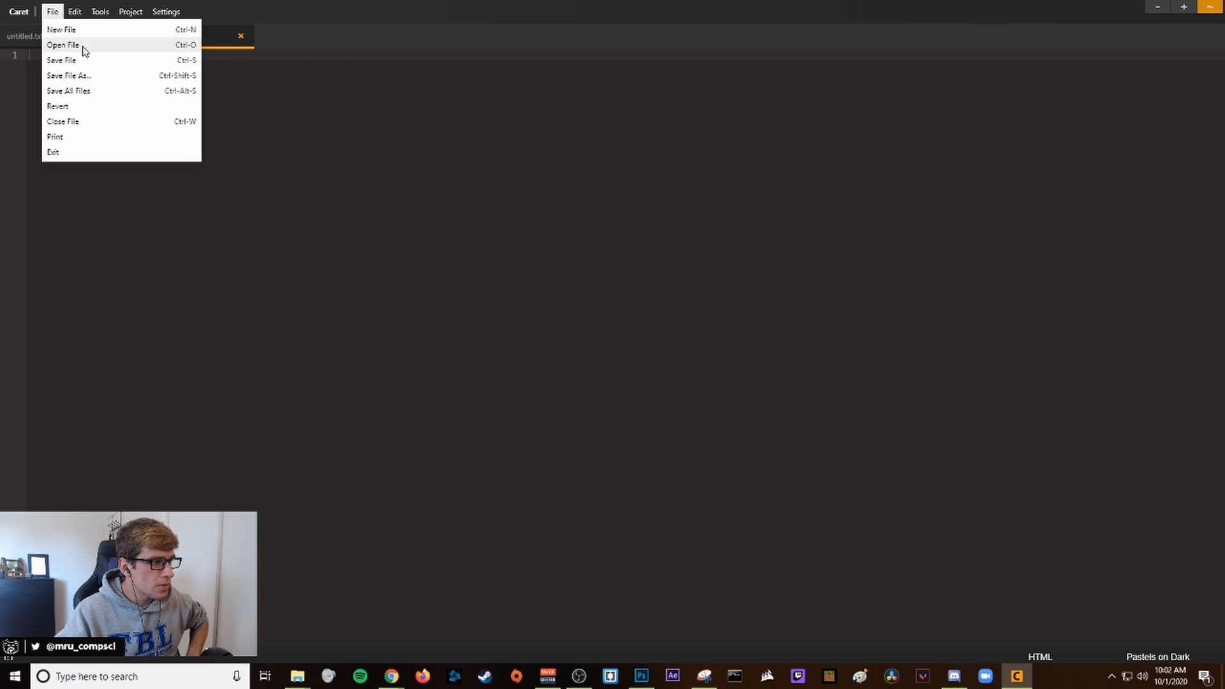
pyautogui.click(63, 45)
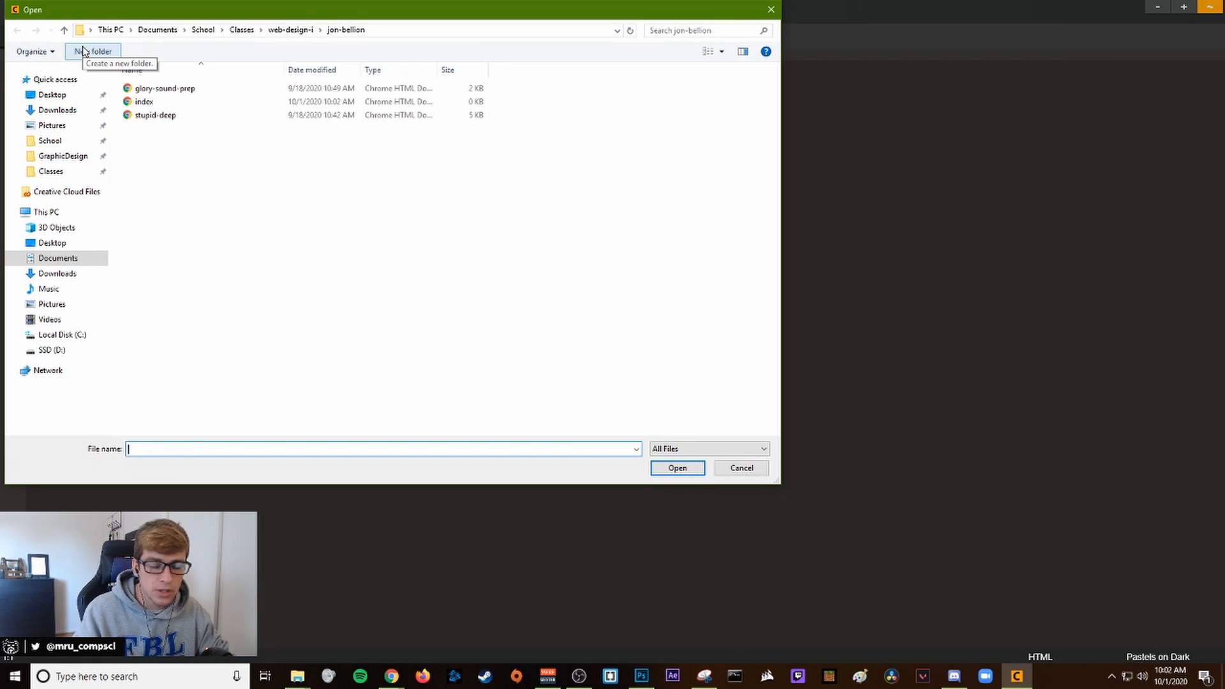
pyautogui.click(165, 88)
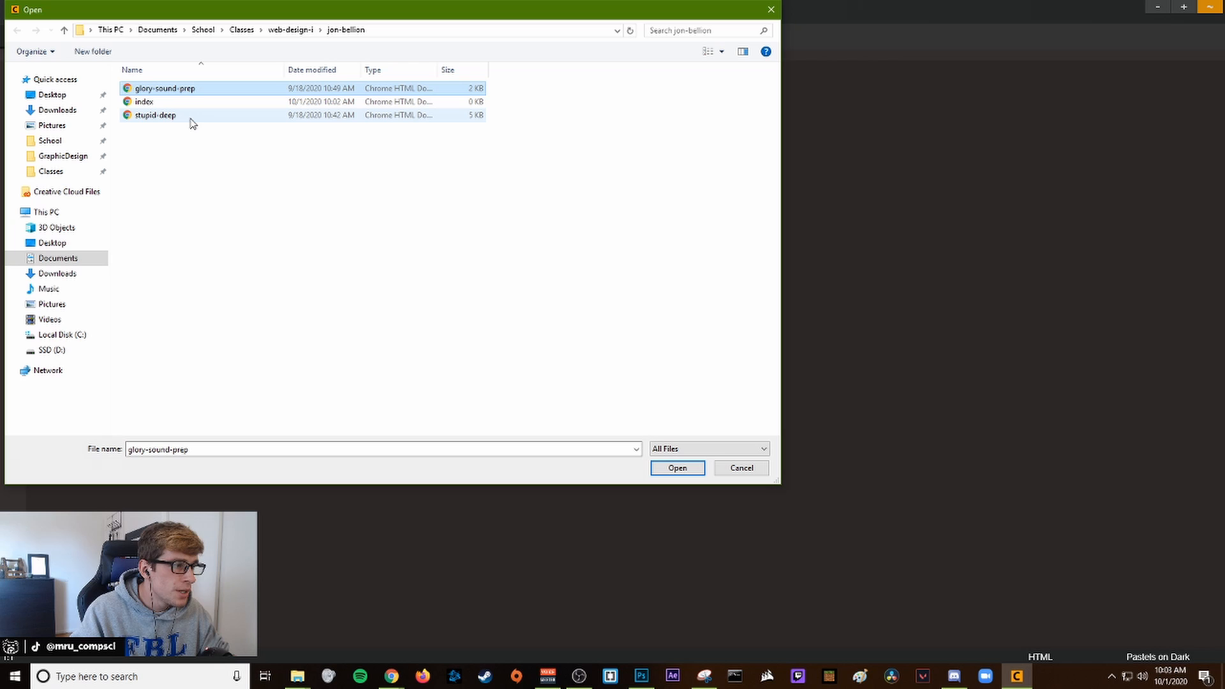
pyautogui.click(155, 115)
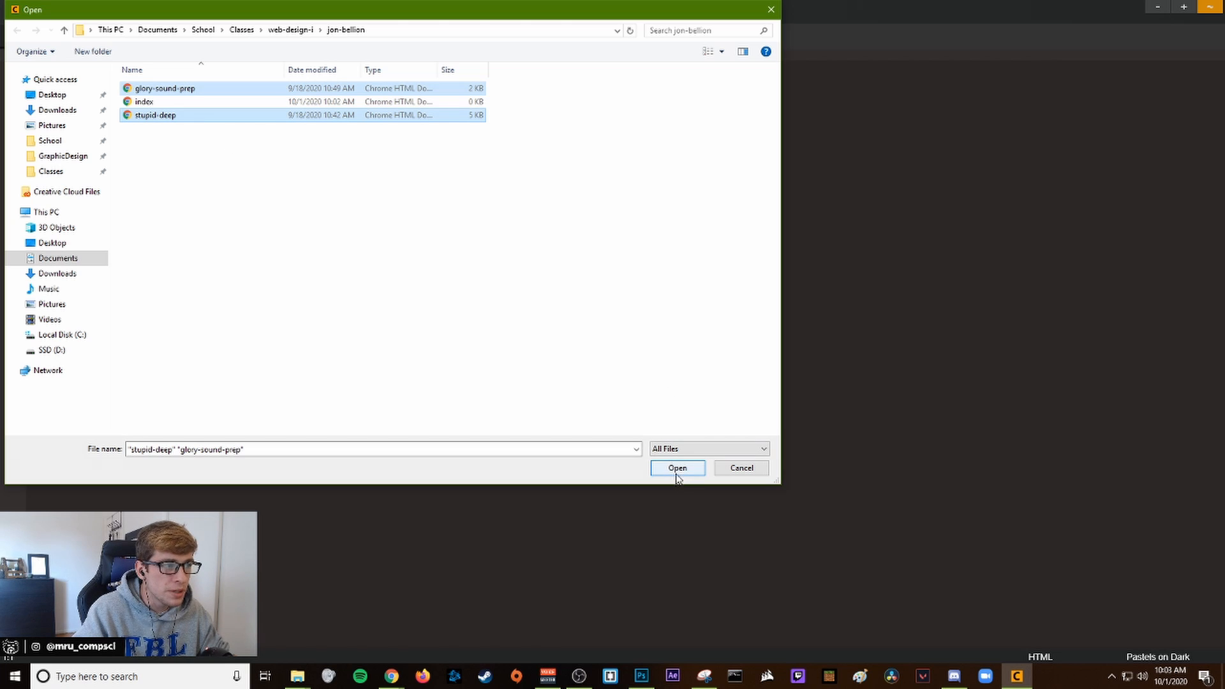
pyautogui.click(676, 467)
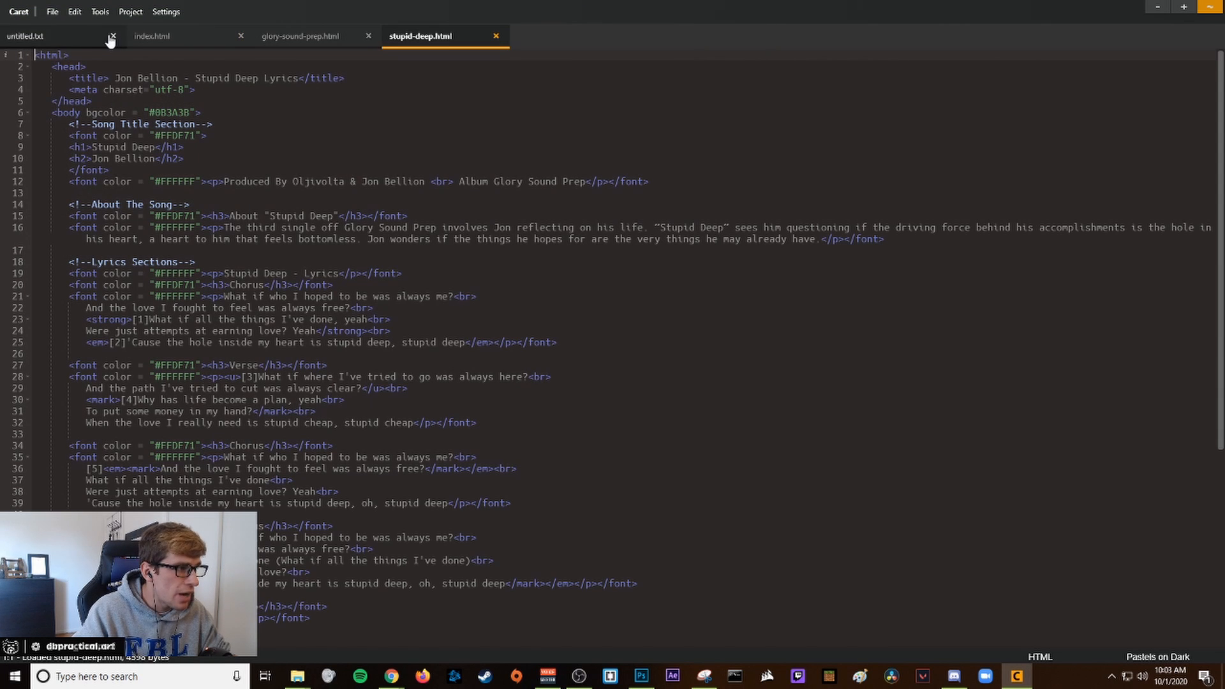
# Close untitled.txt and switch to the stupid-deep.html tab
pyautogui.click(111, 36)
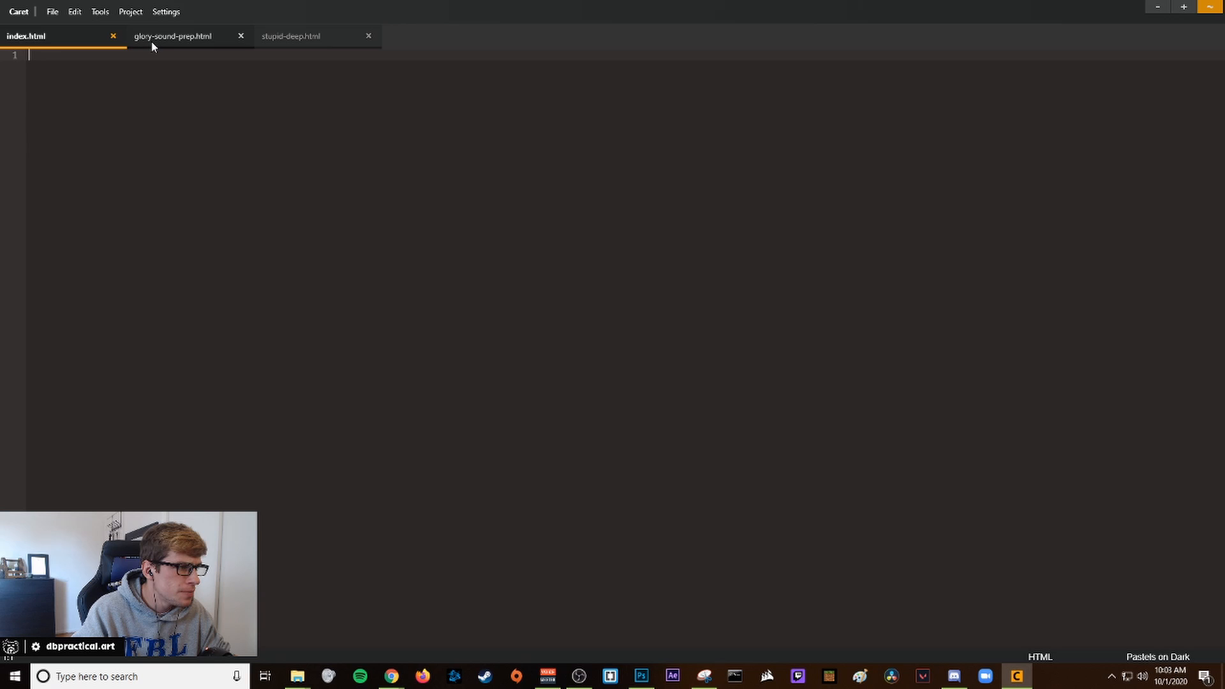
pyautogui.click(291, 35)
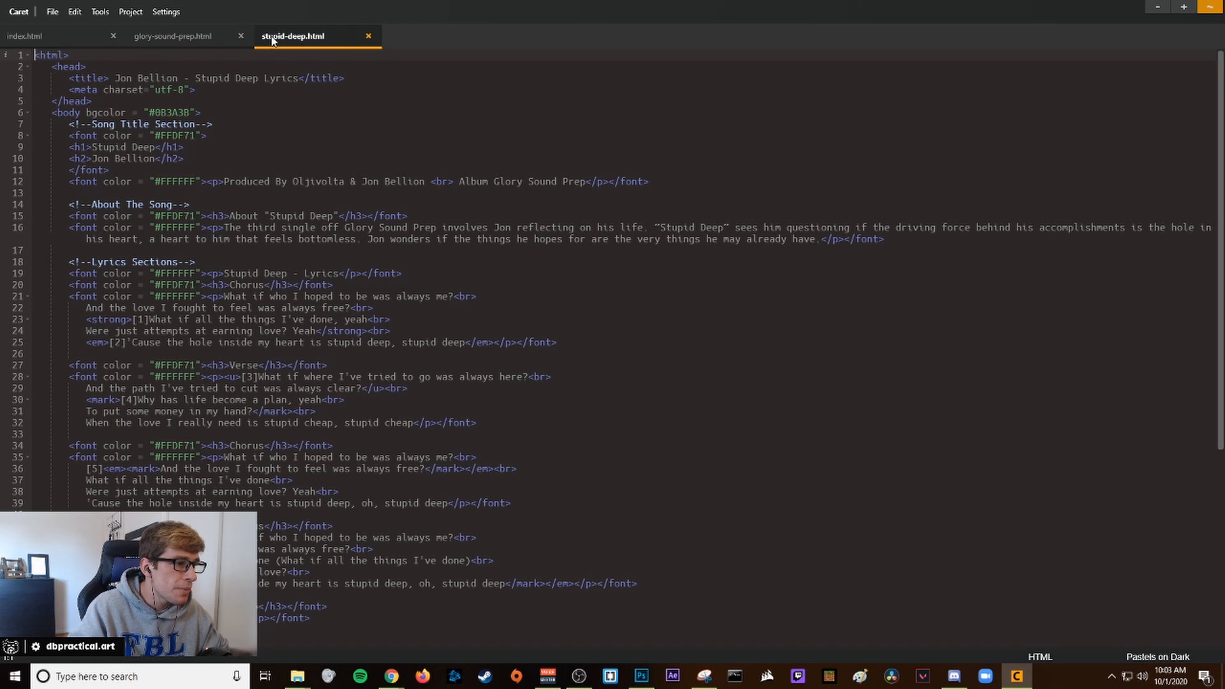